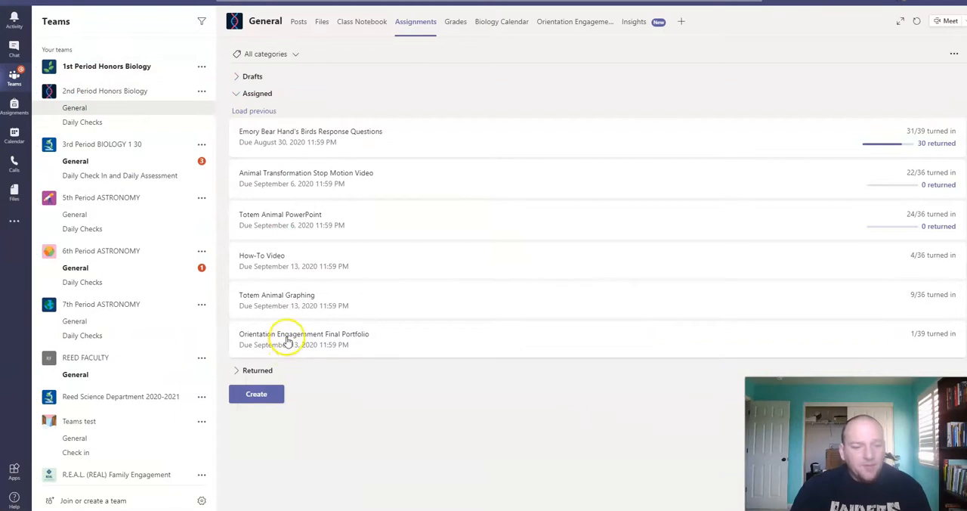
Show the Orientation Engagement Final Portfolio assignment (100 points, two documents) in Student view.
left_click(303, 333)
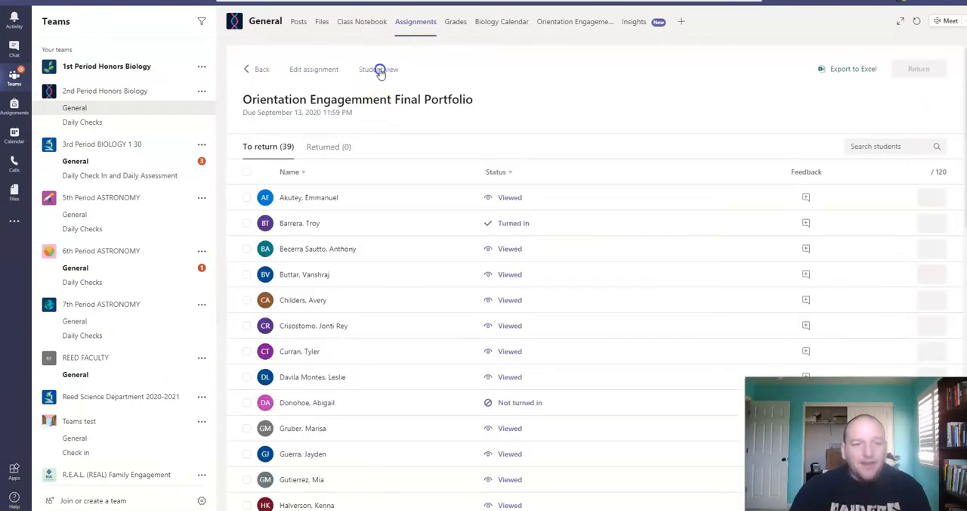
left_click(380, 70)
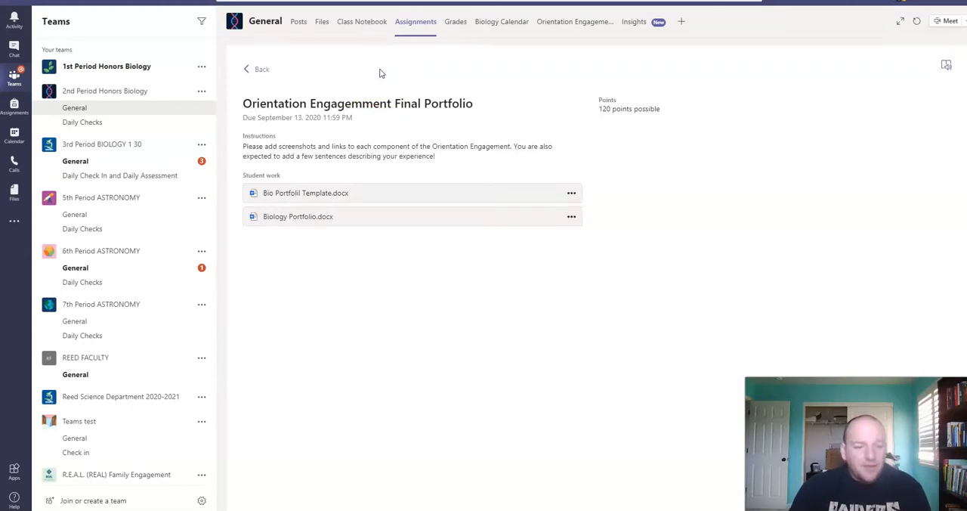
View Biology Portfolio.docx from Student work in the Word viewer.
left_click(298, 216)
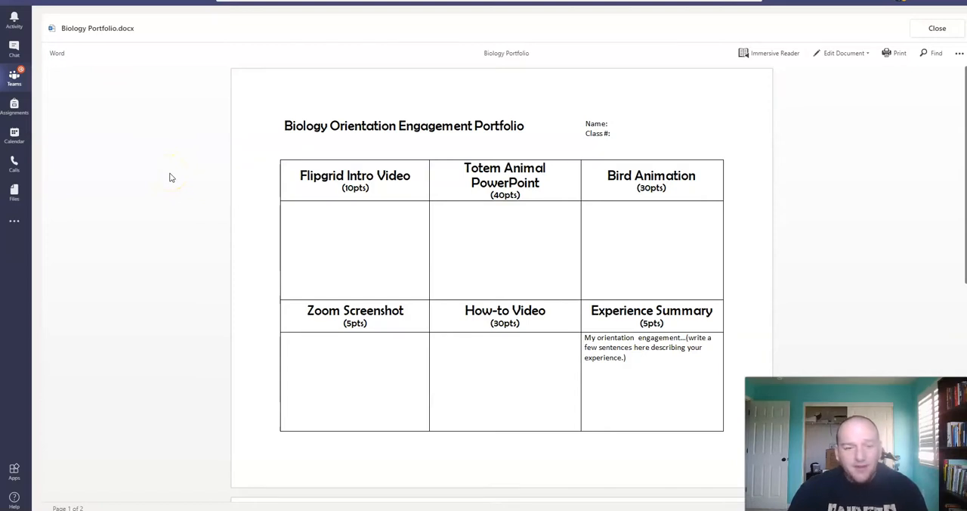
mouse_move(495, 74)
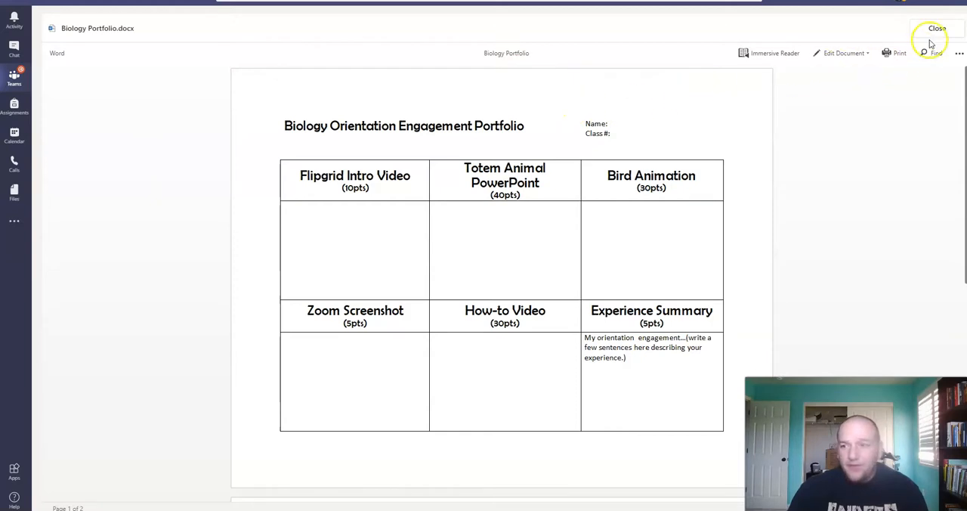
Close the portfolio document and return via the General channel to the Assignments list.
left_click(937, 27)
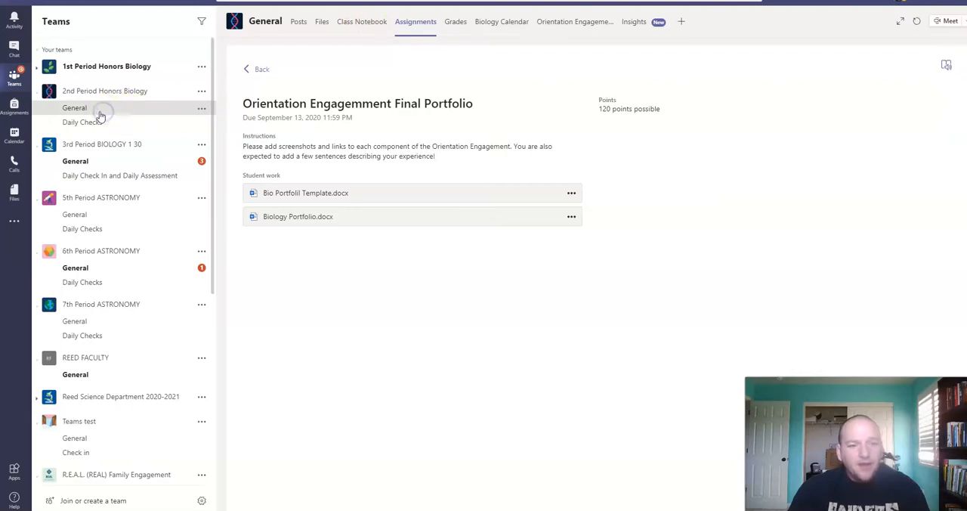
left_click(74, 108)
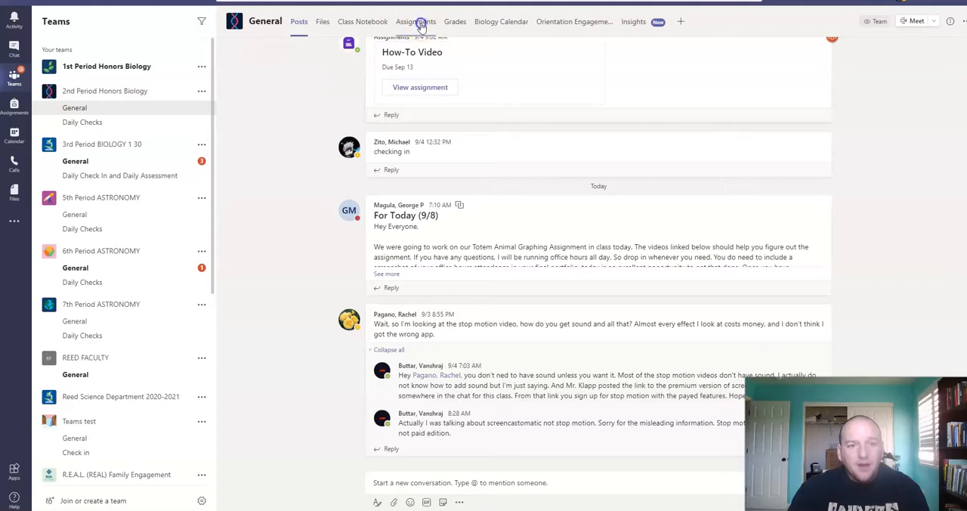
left_click(414, 21)
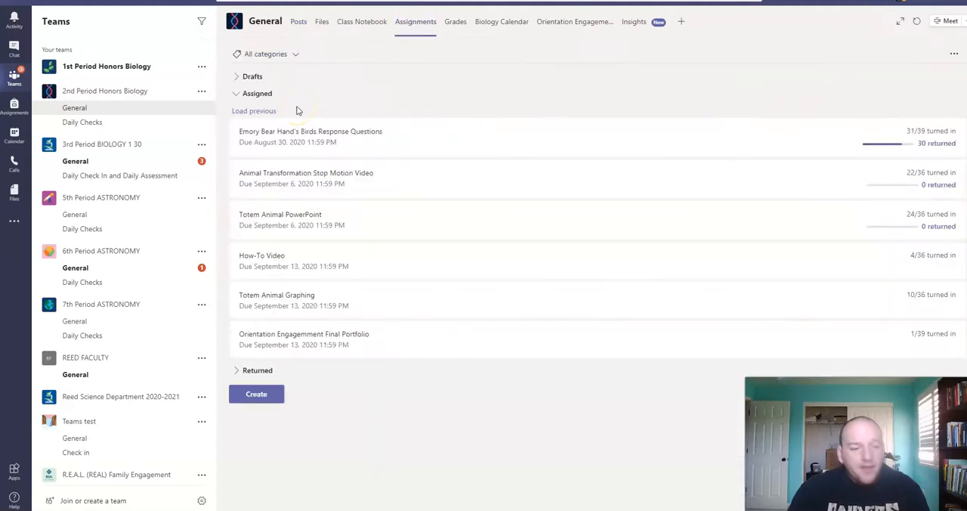
left_click(261, 260)
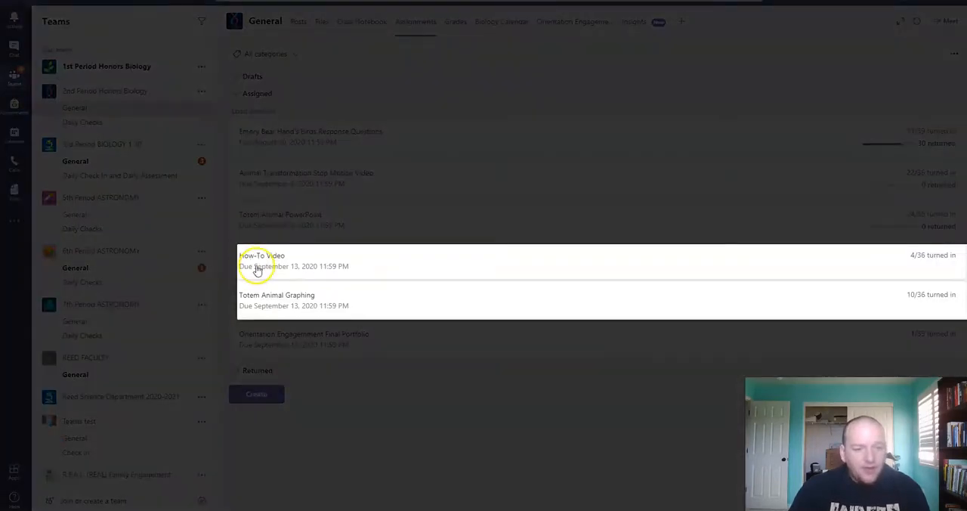
mouse_move(284, 299)
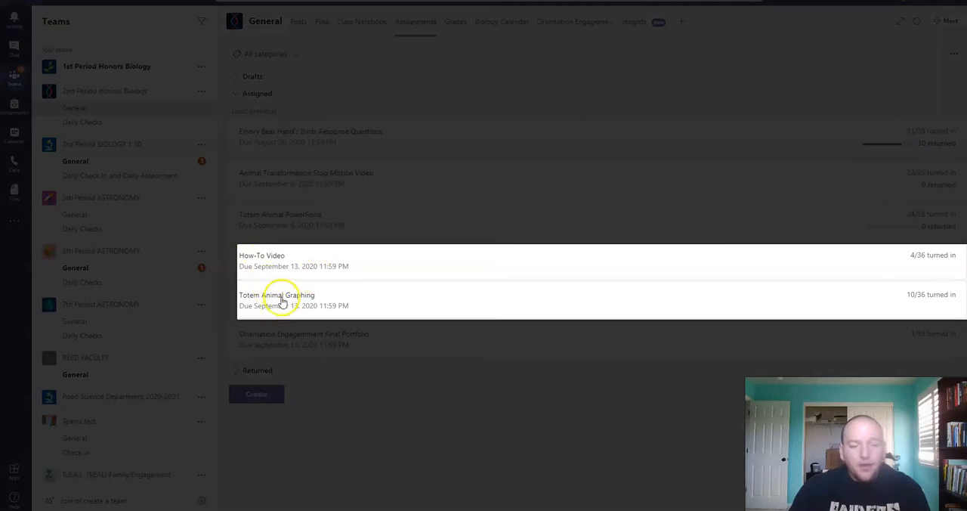
View the Totem Animal Graphing assignment (20 points, Excel data file) and its graphing instructions.
left_click(277, 295)
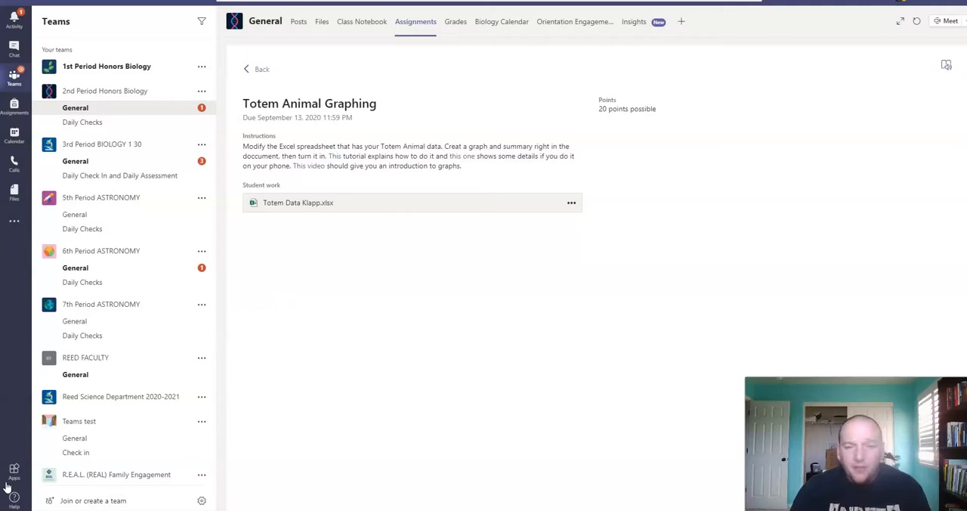
mouse_move(279, 257)
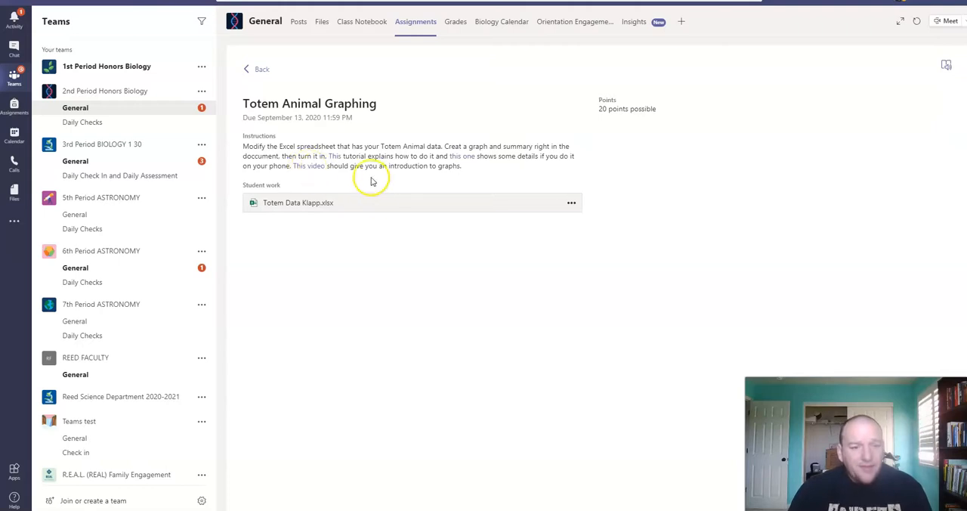
mouse_move(332, 160)
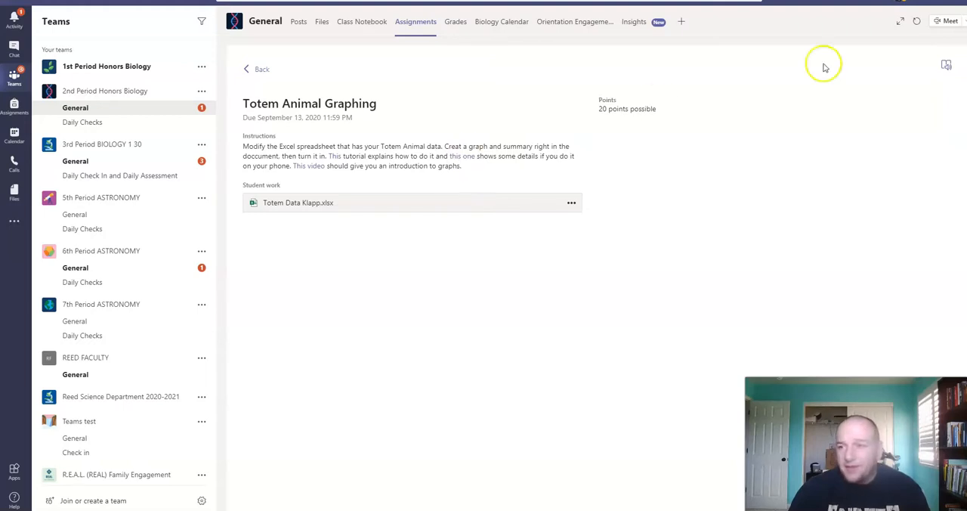
mouse_move(351, 128)
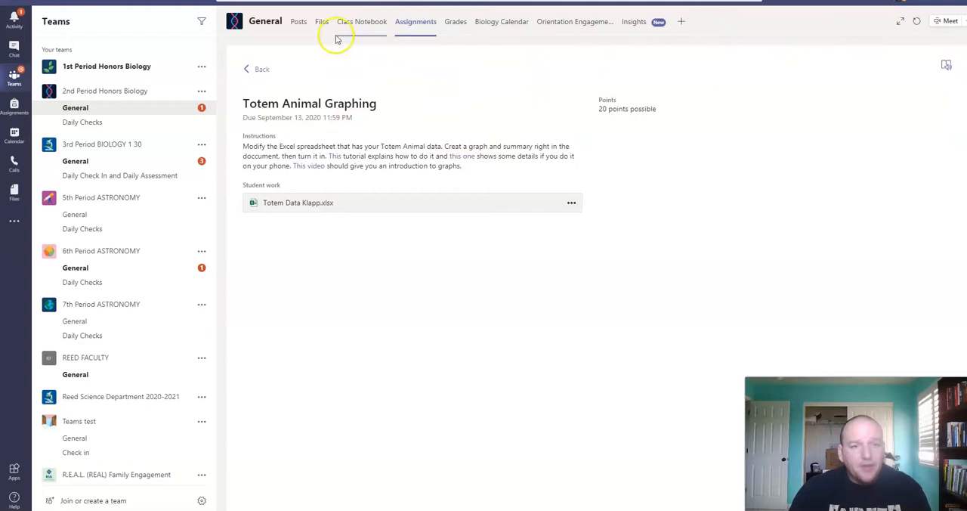
mouse_move(302, 89)
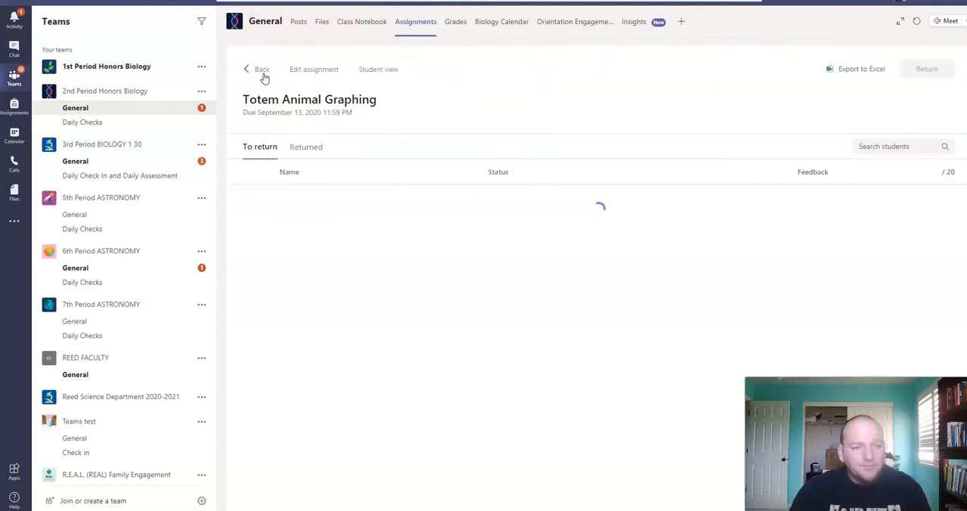
Go back and show the How-To Video assignment with its Flipgrid link in Student view.
left_click(260, 70)
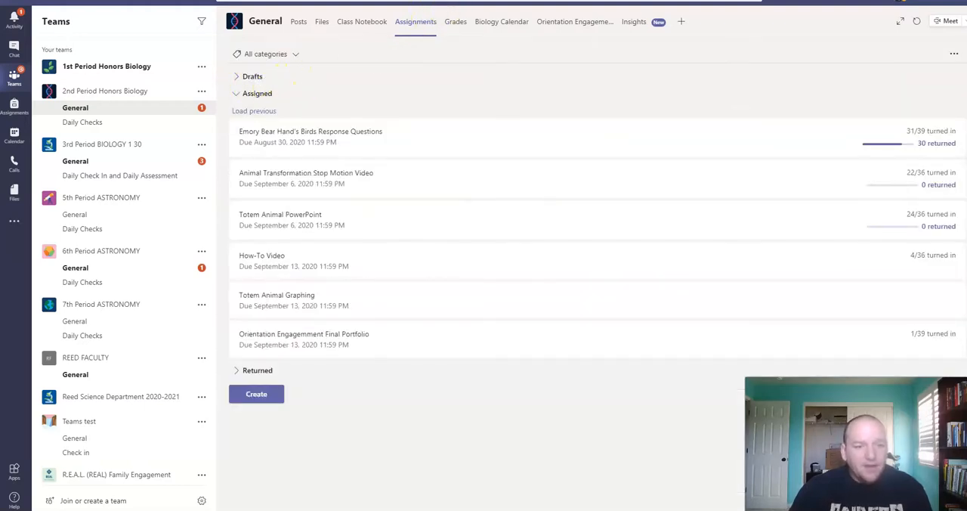
left_click(263, 254)
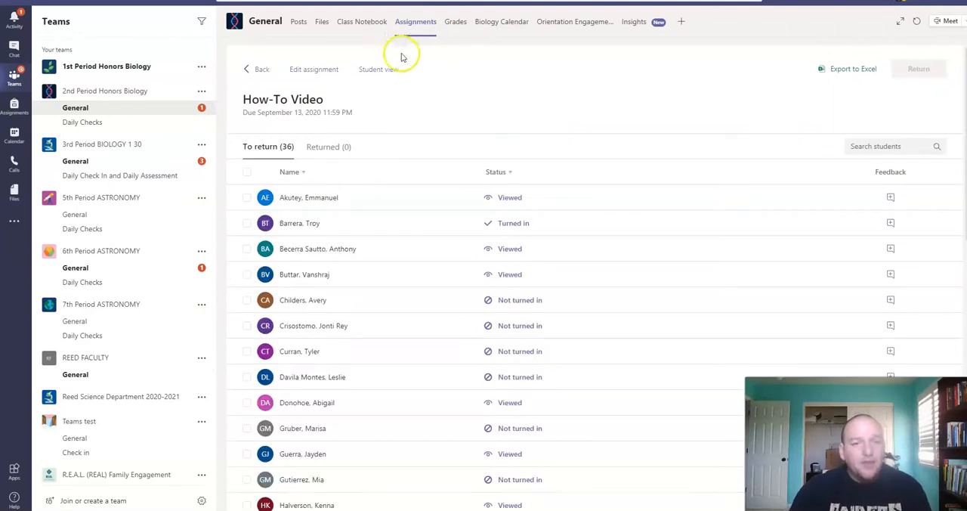
left_click(378, 69)
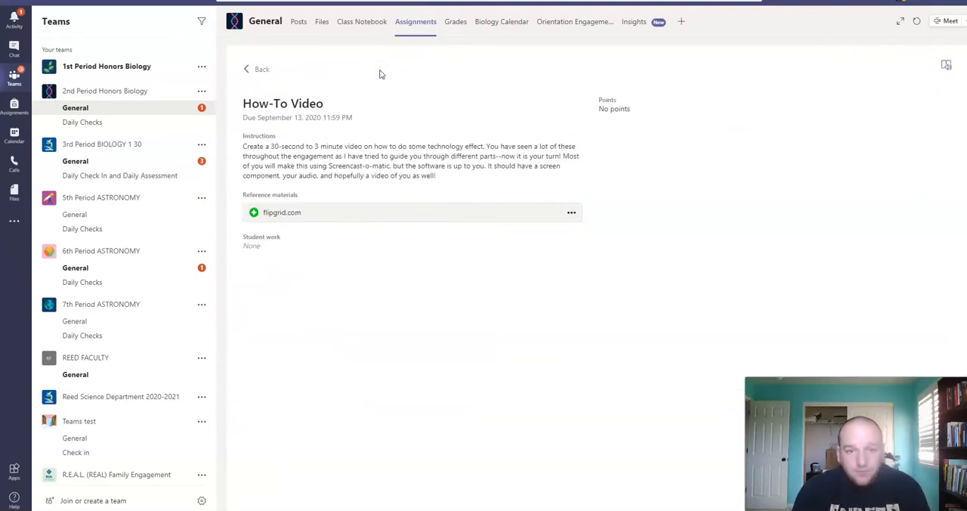